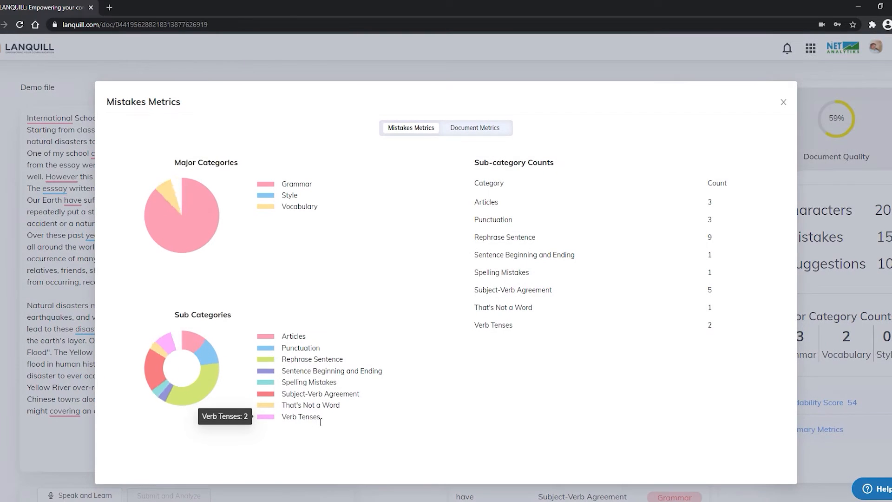
# - Close the Mistakes Metrics dialog and return to the demo document with its Kannada dictionary panel
pyautogui.click(783, 102)
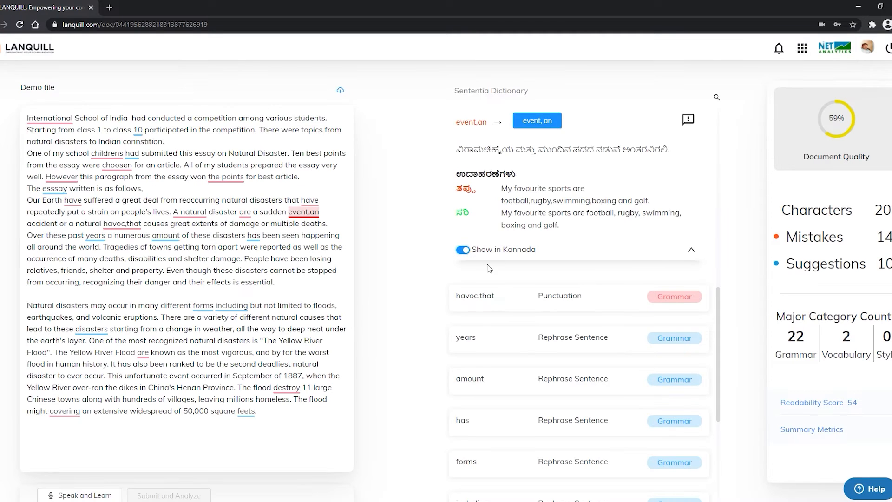
pyautogui.click(460, 249)
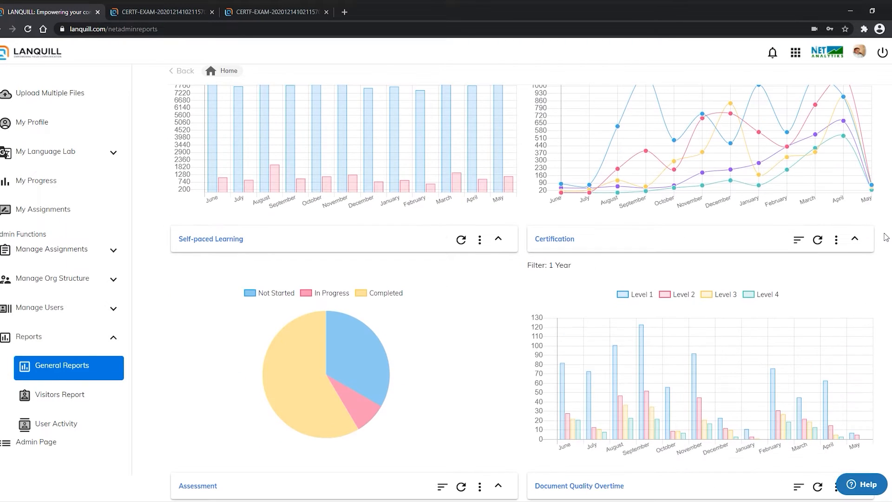
pyautogui.moveTo(513, 335)
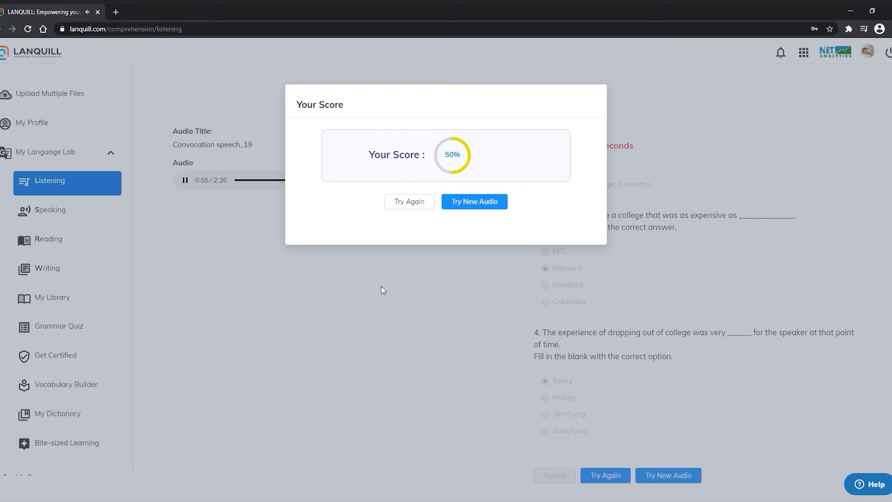
# - View the Speaking score screen, then the Reading exercise for the passage 'Snowball'
pyautogui.click(50, 210)
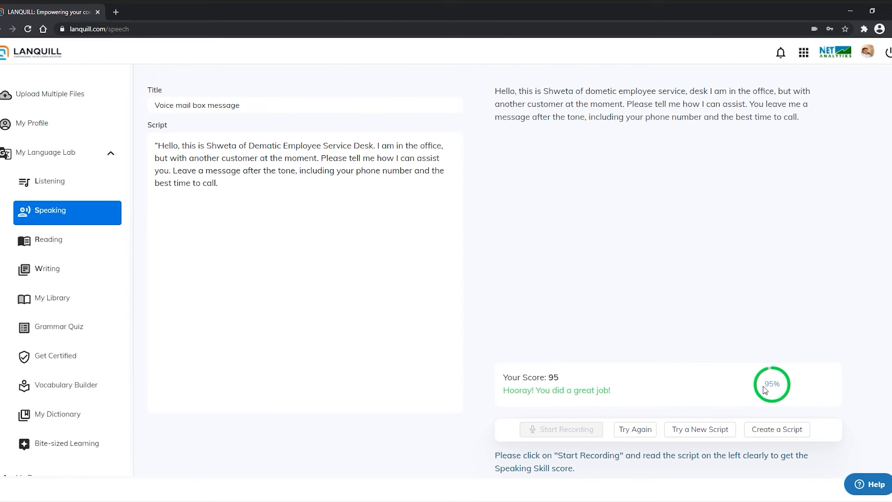
pyautogui.click(49, 240)
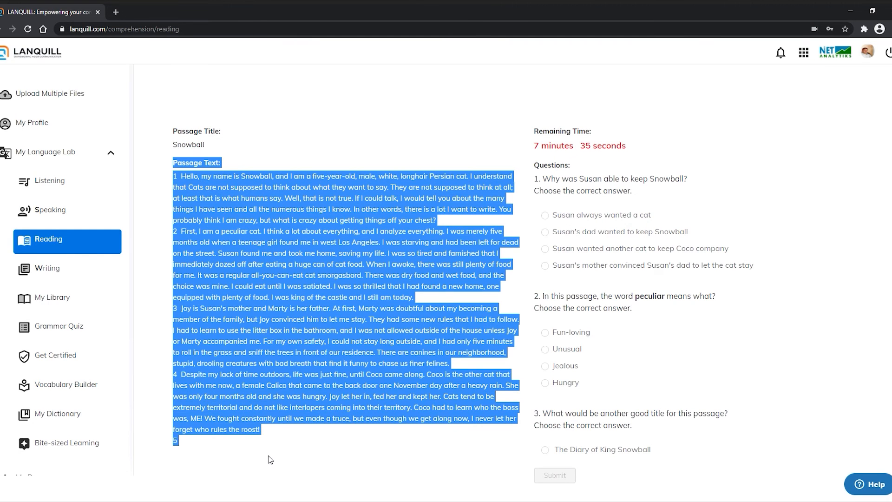